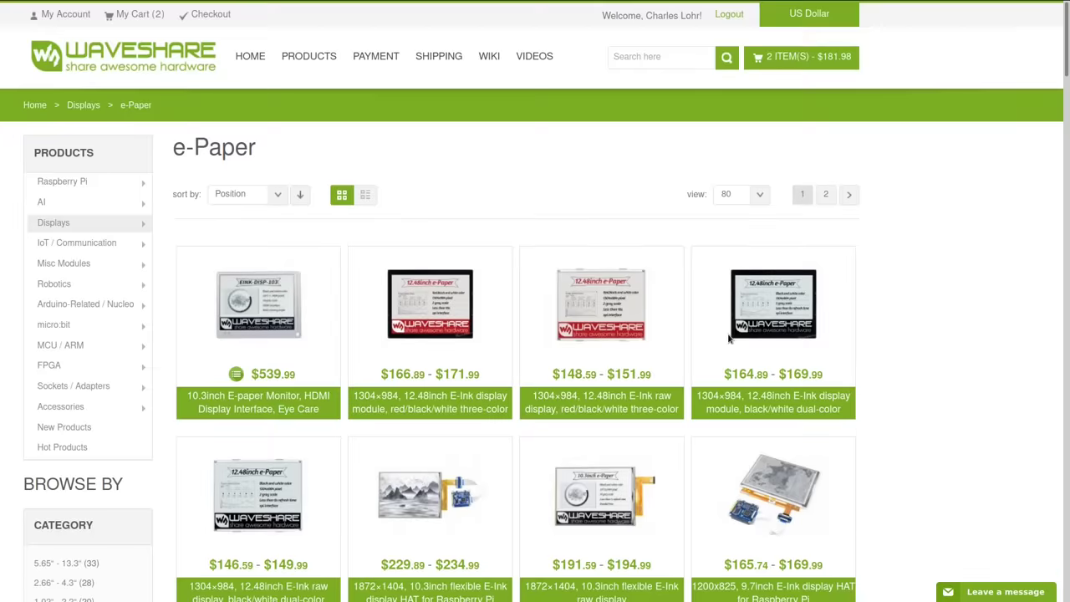
scroll("down", 3)
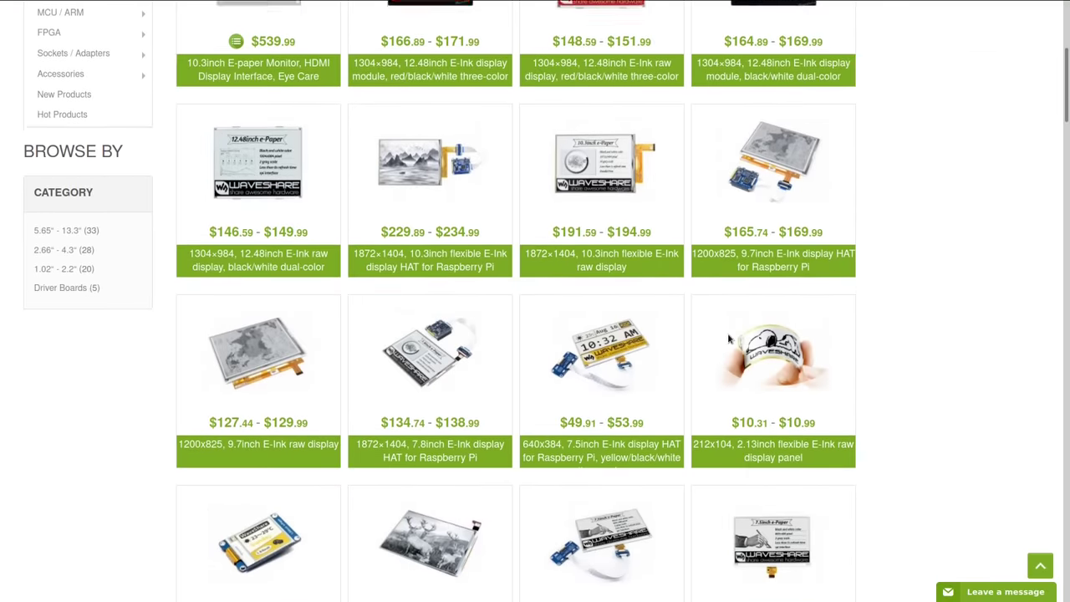
scroll("down", 3)
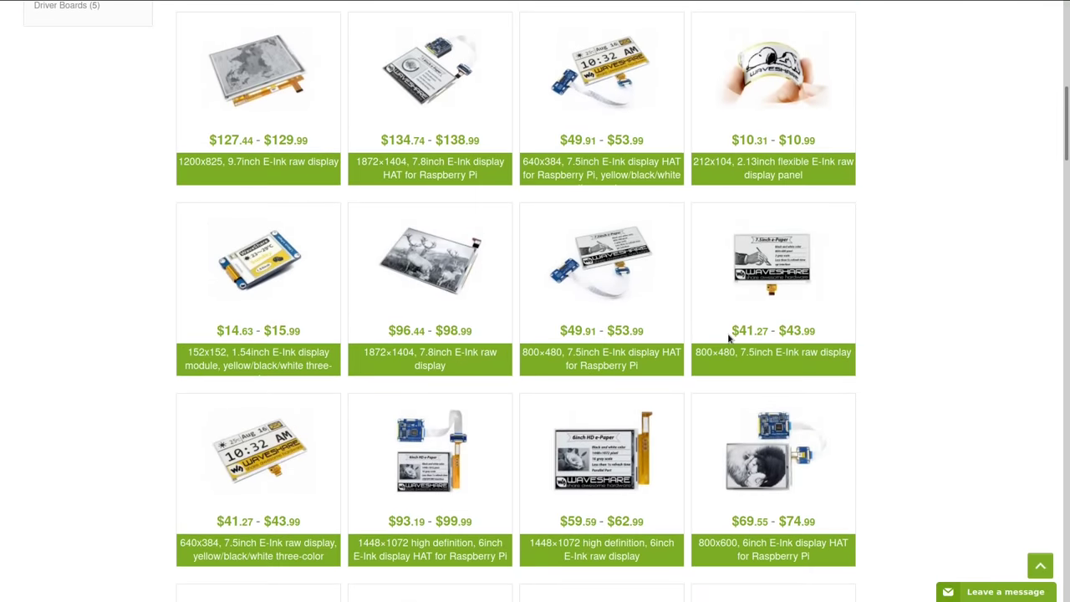
scroll("down", 3)
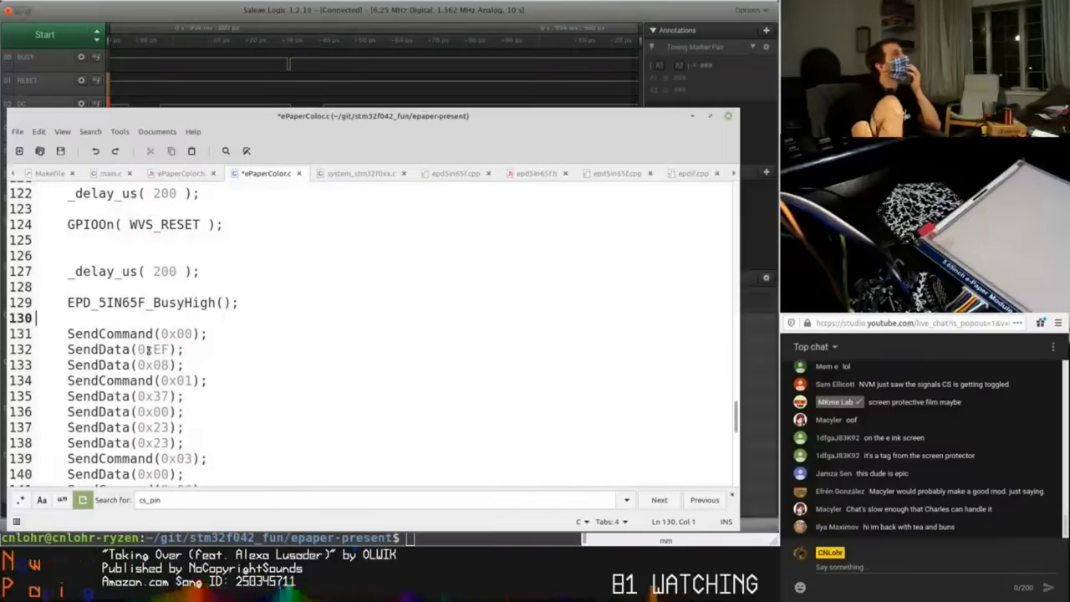
type("SendData")
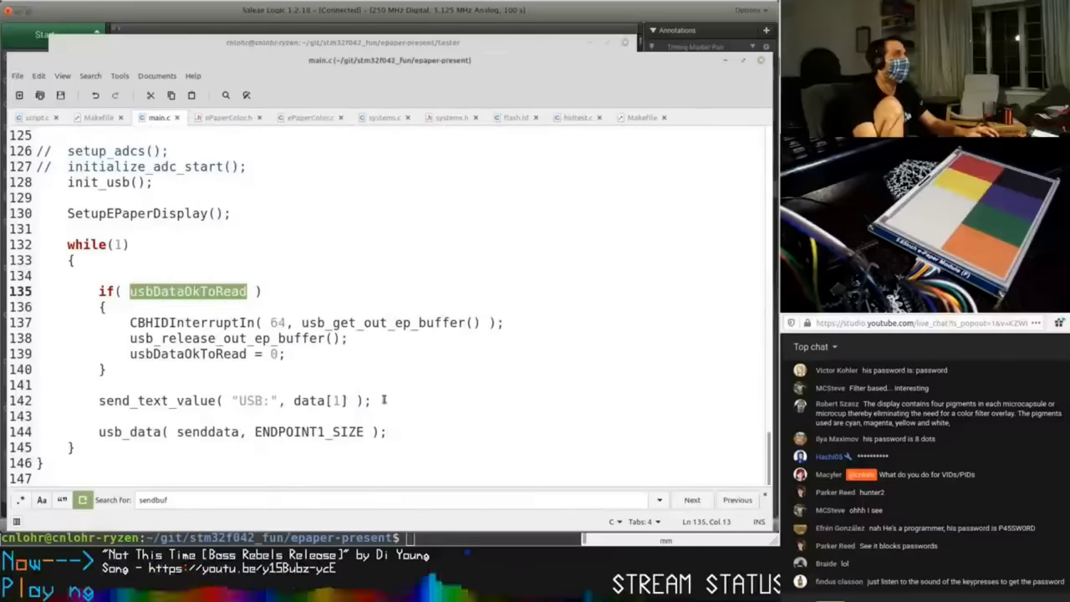
type("se")
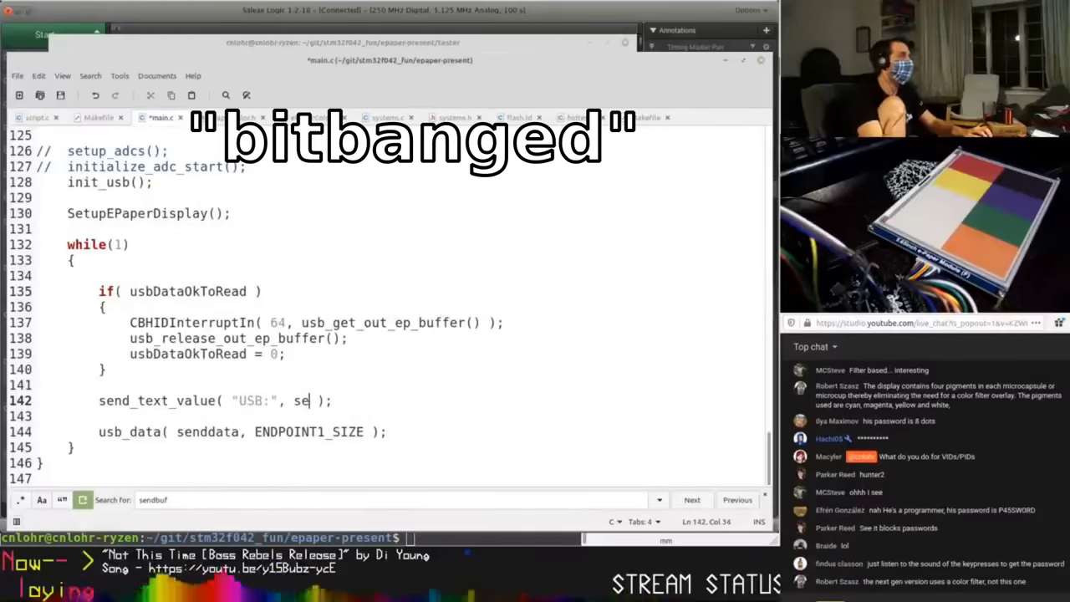